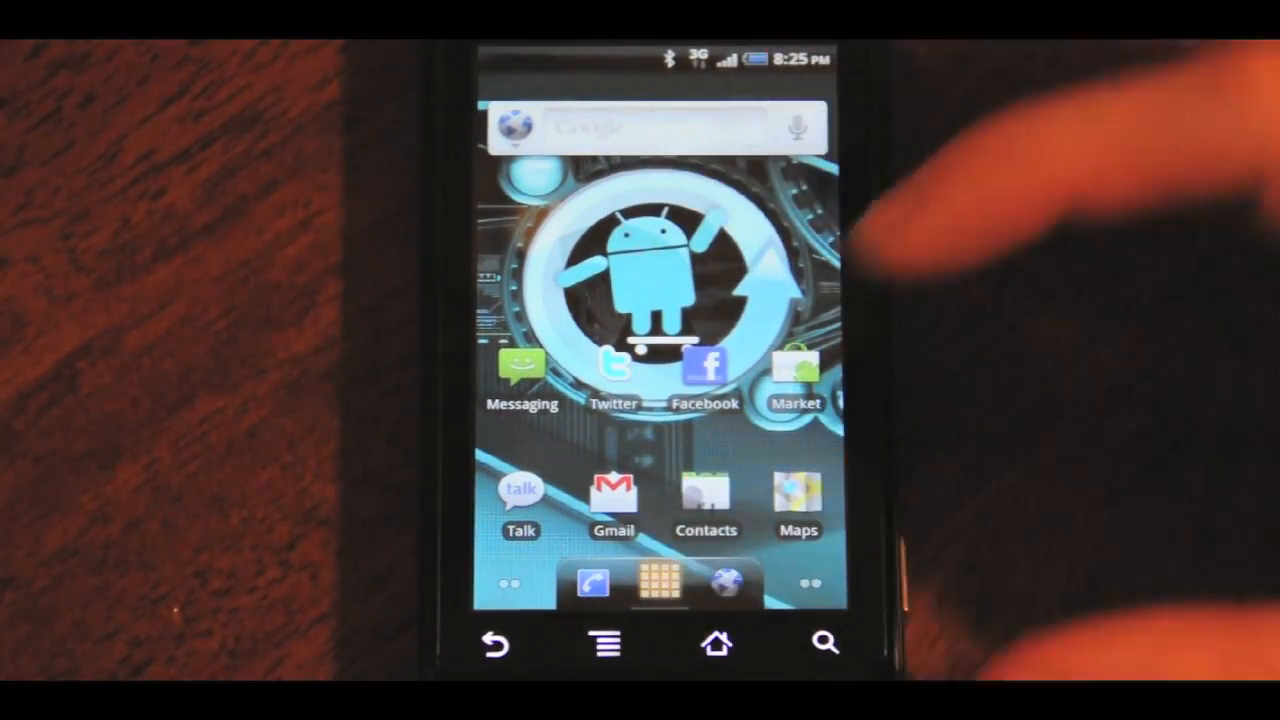
- Scroll through the app drawer and look through ADW.Launcher's screen preferences
{"action": "left_click", "coordinate": [654, 583]}
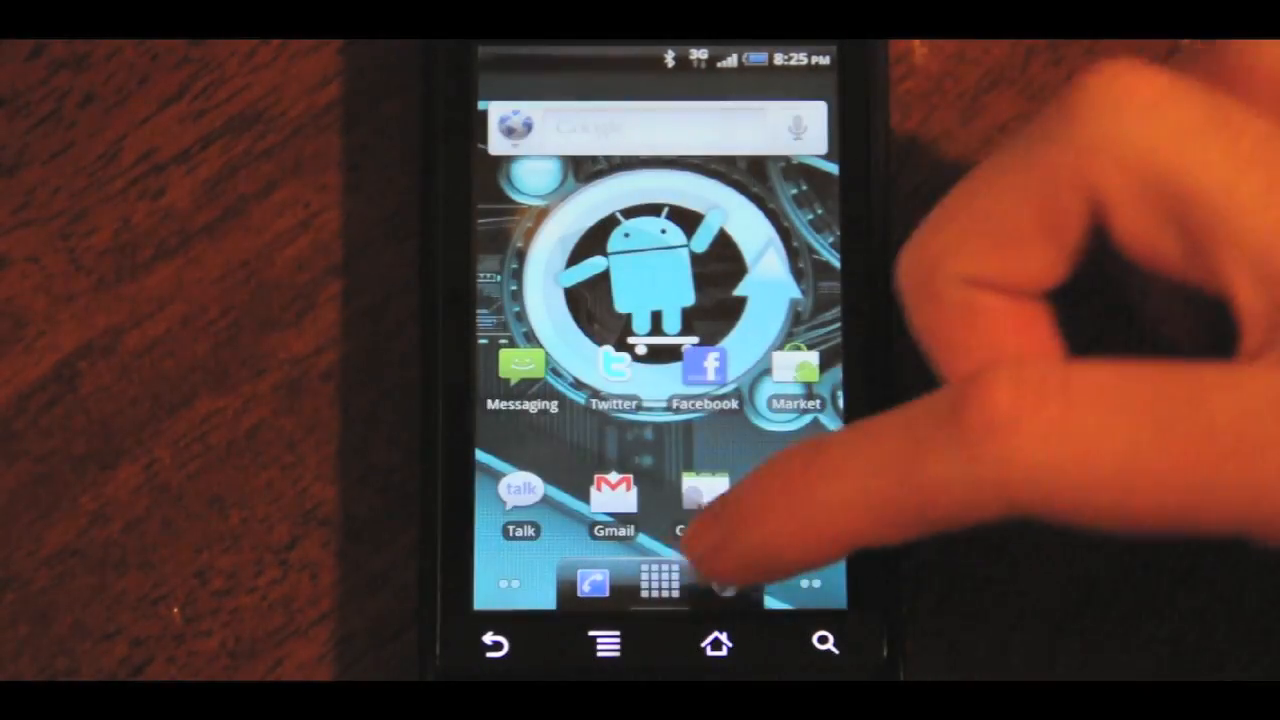
{"action": "left_click", "coordinate": [658, 582]}
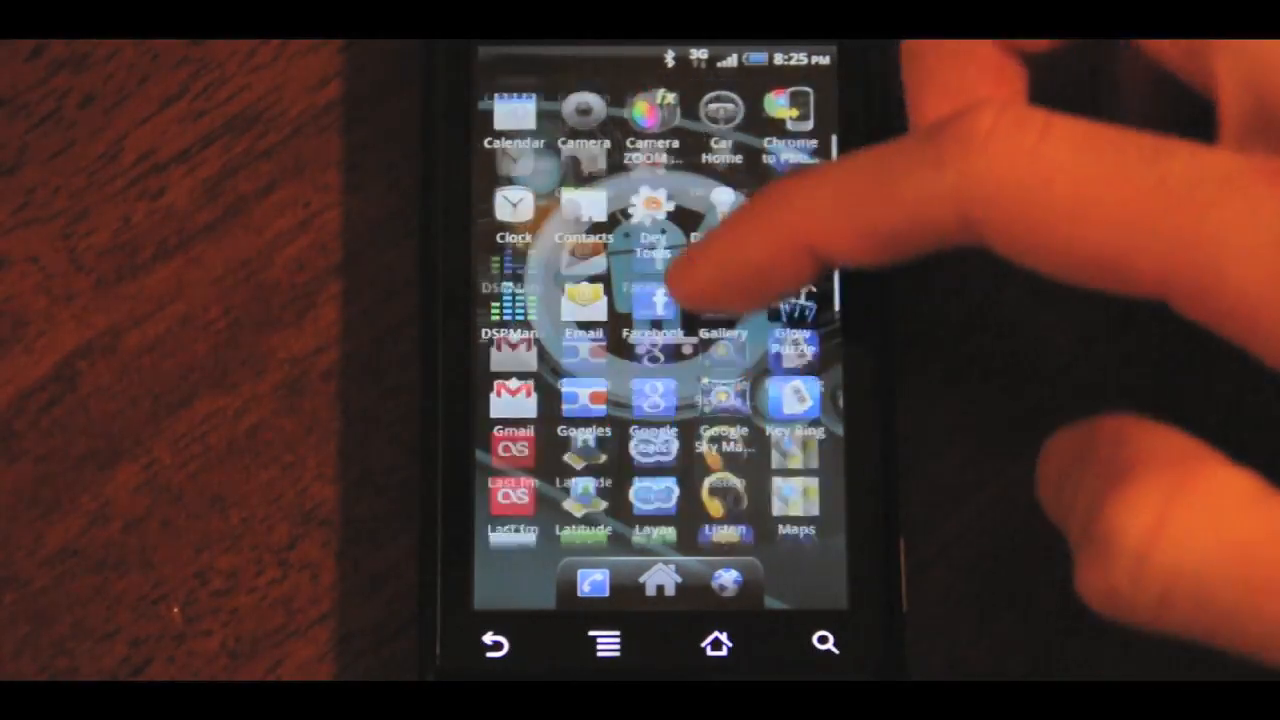
{"action": "scroll", "scroll_direction": "down", "scroll_amount": 3}
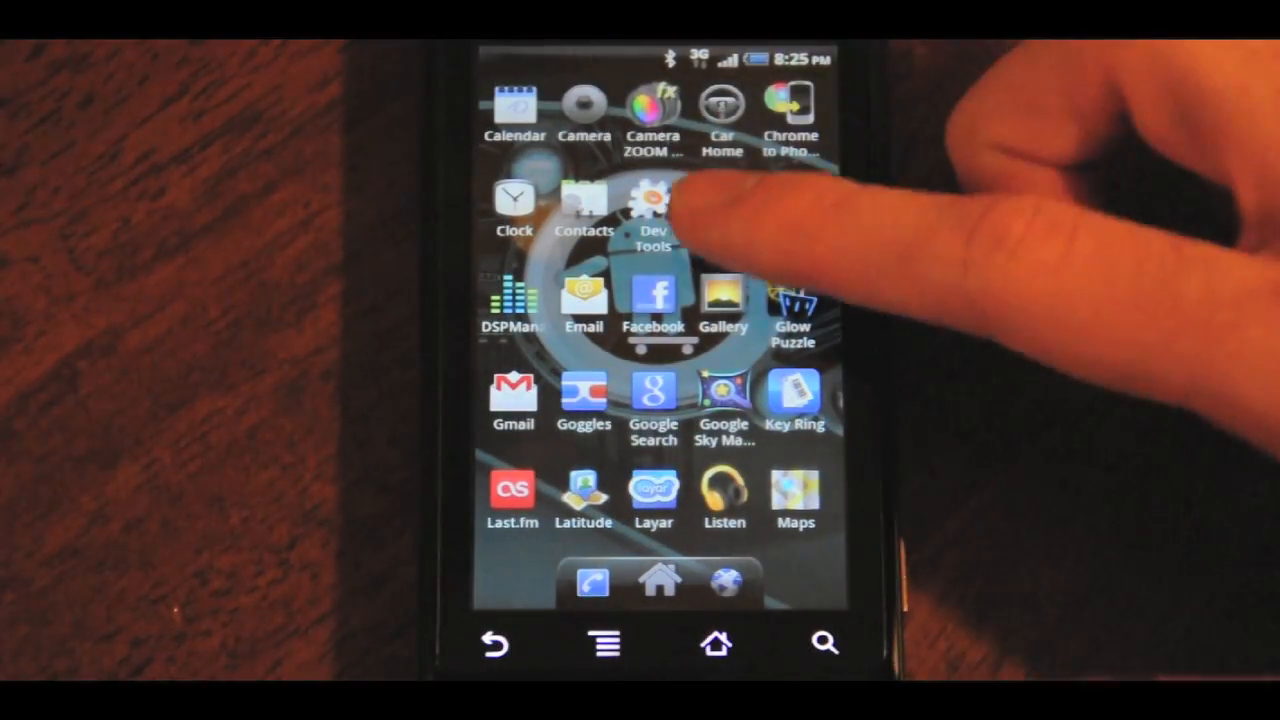
{"action": "scroll", "scroll_direction": "down", "scroll_amount": 3}
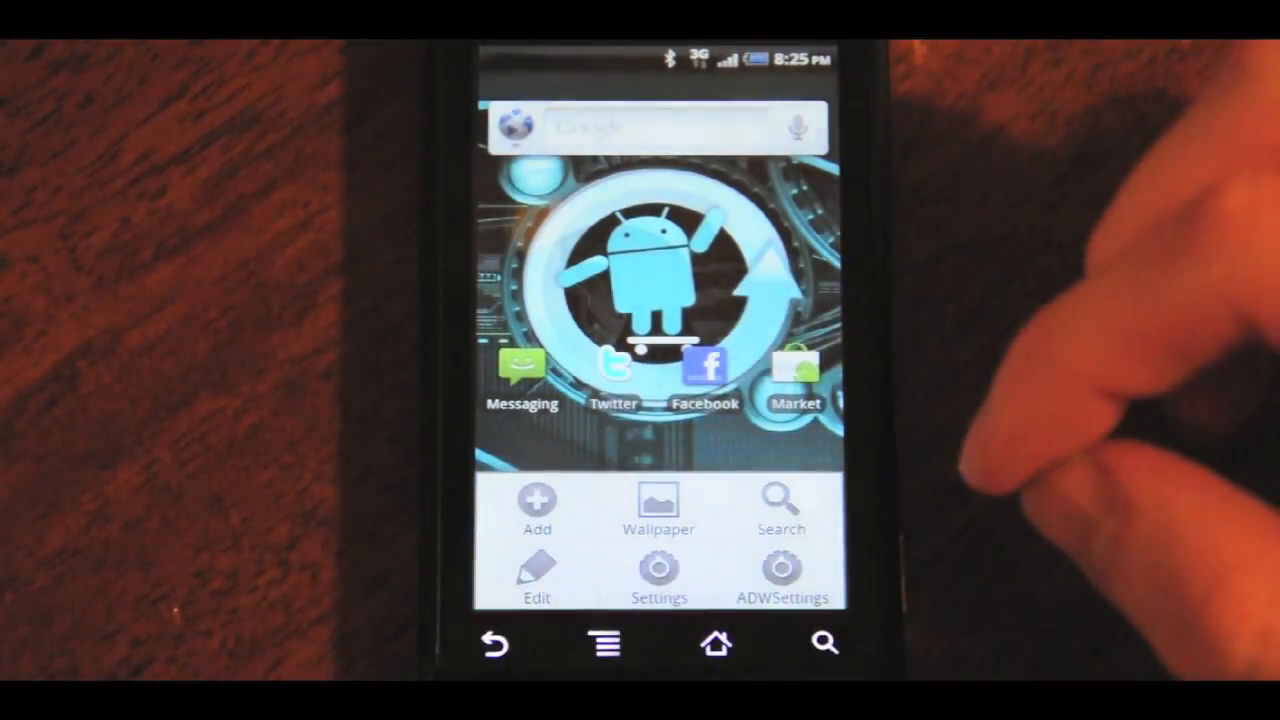
{"action": "left_click", "coordinate": [779, 580]}
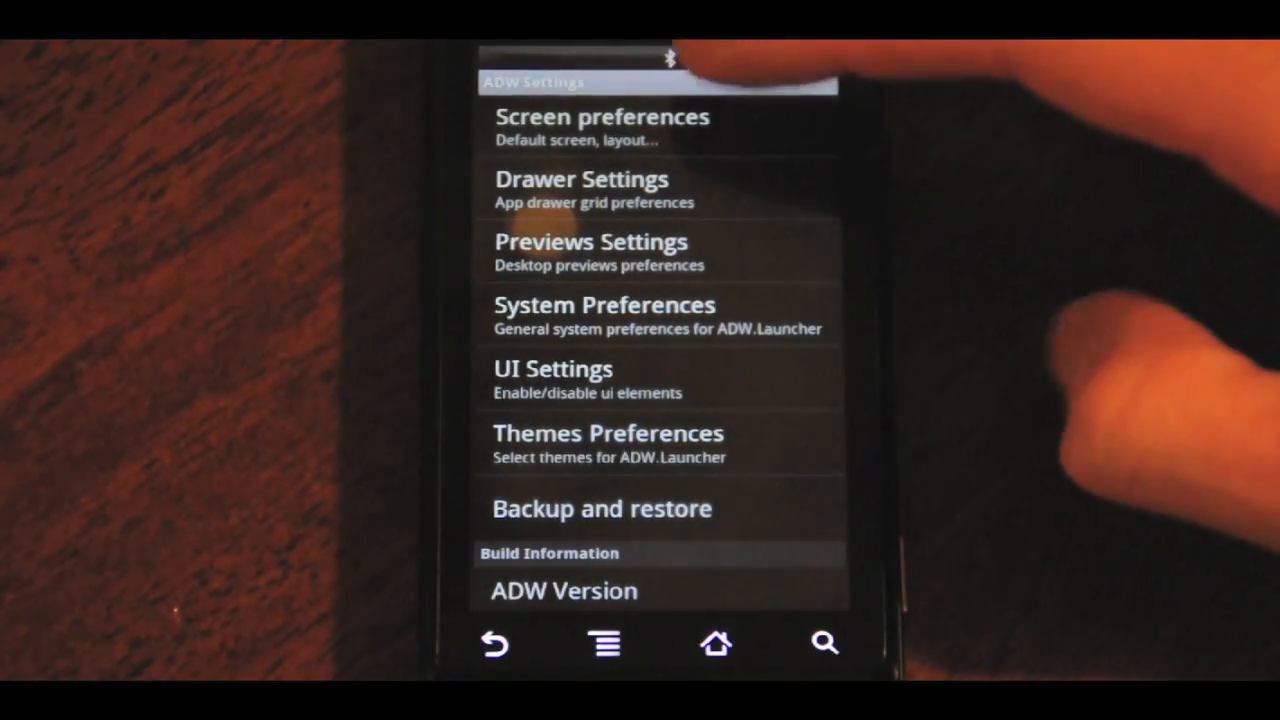
{"action": "left_click", "coordinate": [600, 128]}
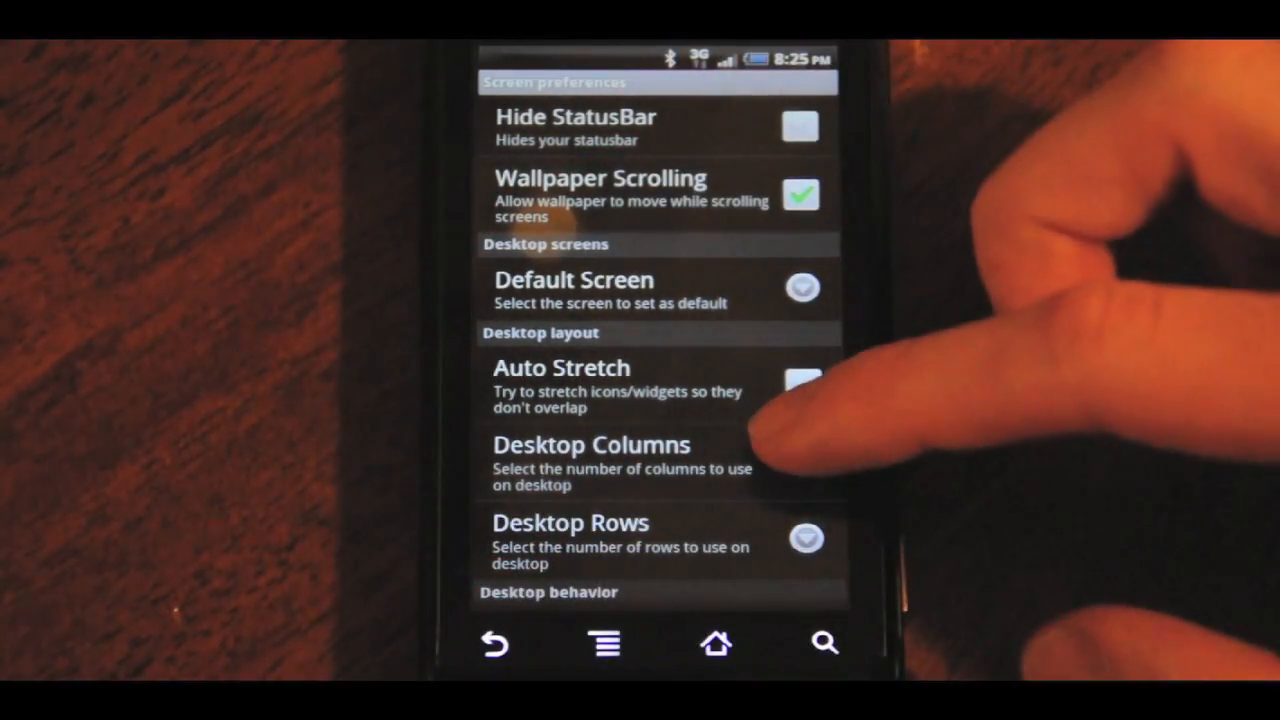
{"action": "left_click", "coordinate": [590, 445]}
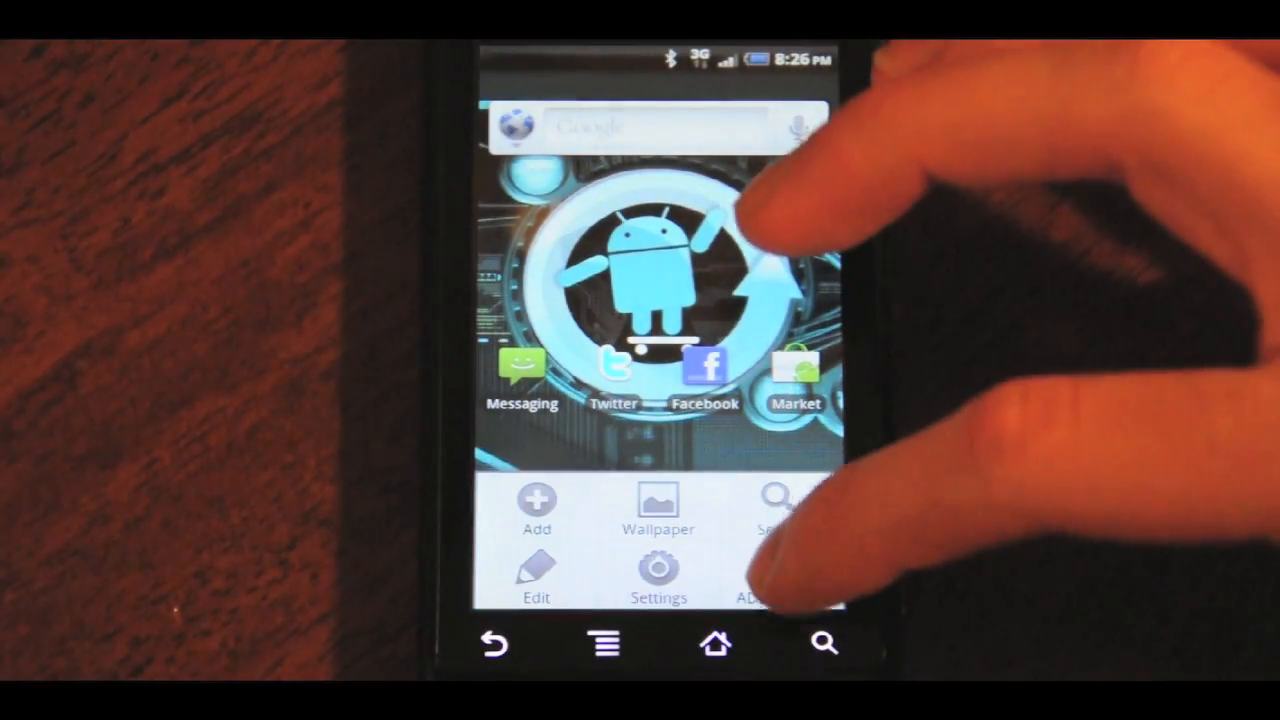
- Choose Paperless System in Themes Preferences, enable Use Theme Icons, and apply it
{"action": "left_click", "coordinate": [755, 570]}
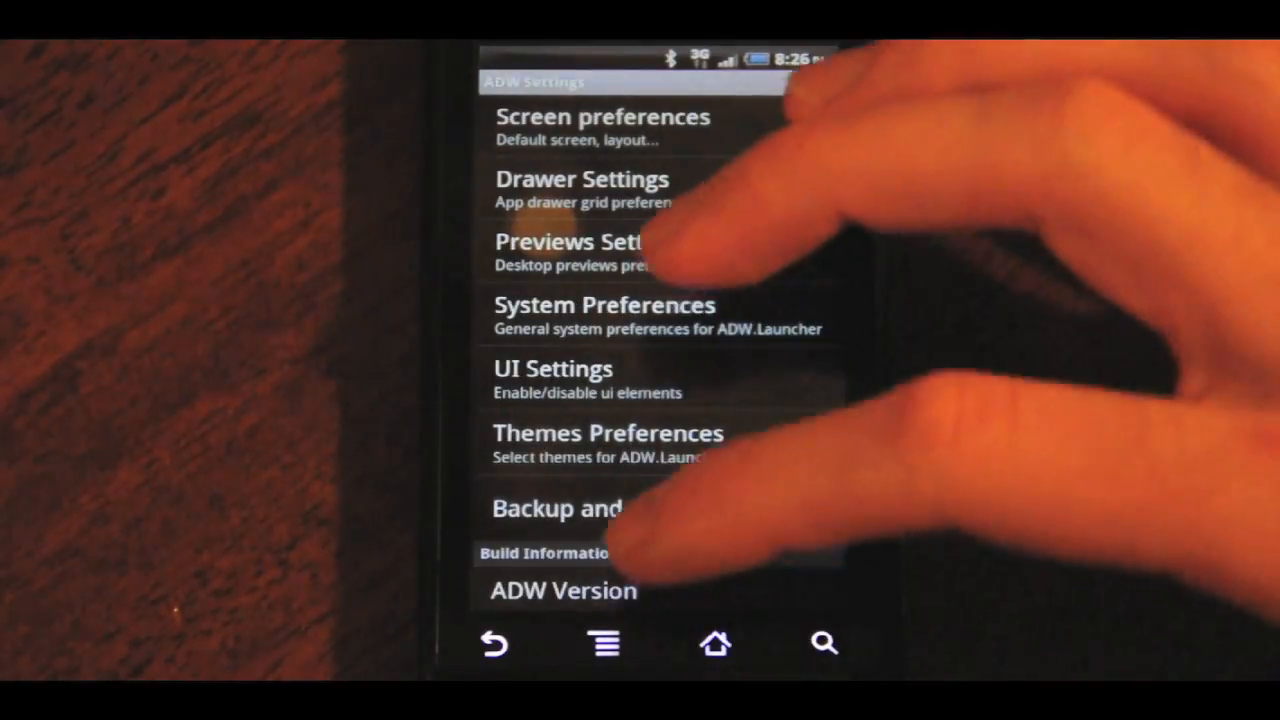
{"action": "left_click", "coordinate": [715, 643]}
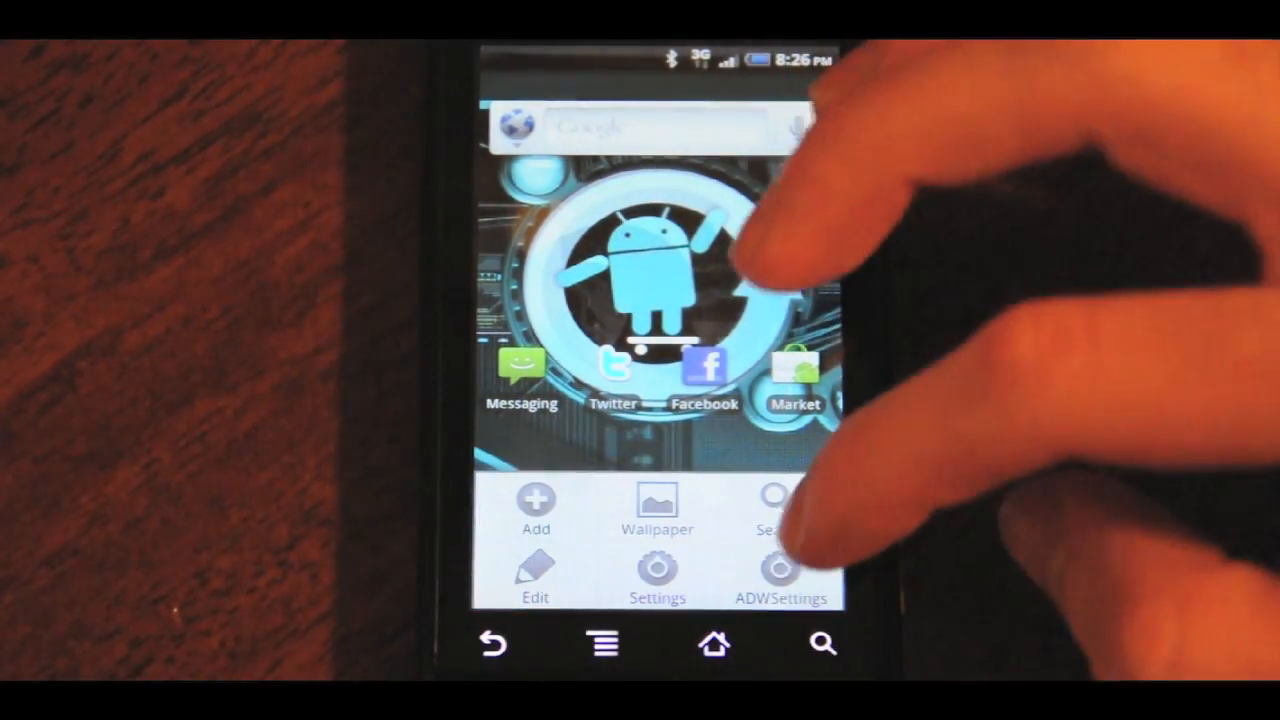
{"action": "left_click", "coordinate": [782, 575]}
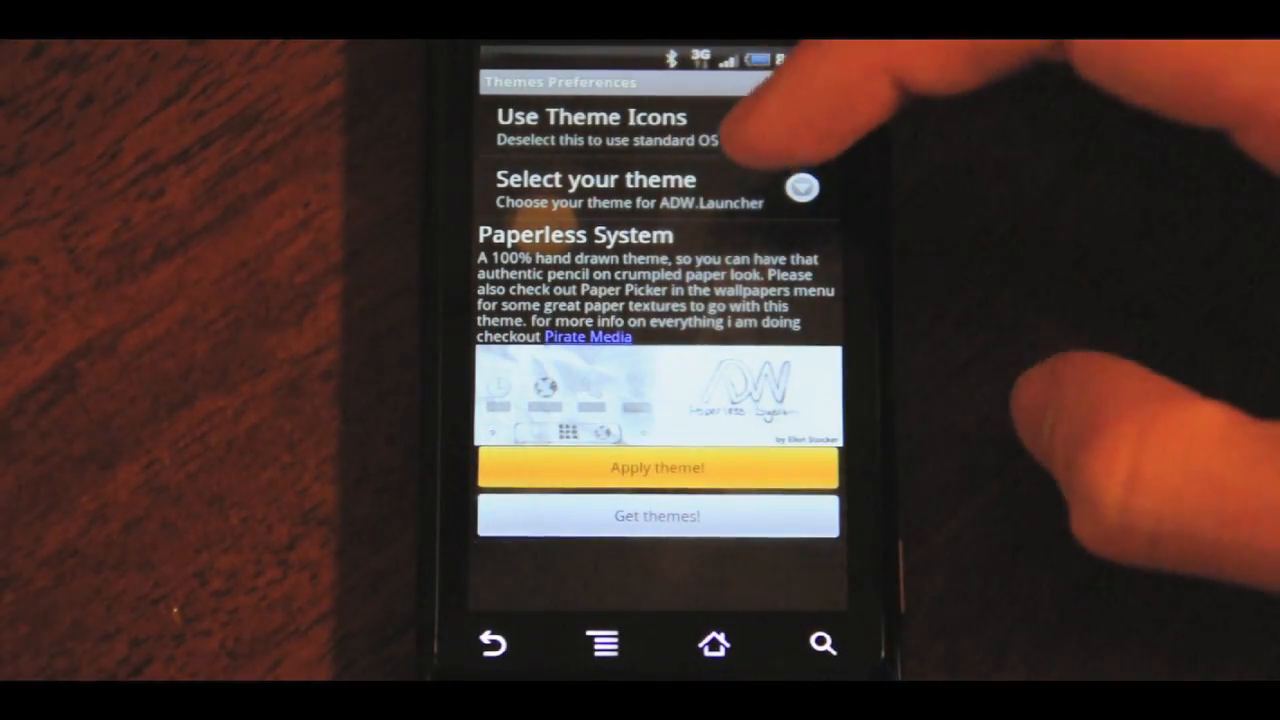
{"action": "left_click", "coordinate": [801, 127]}
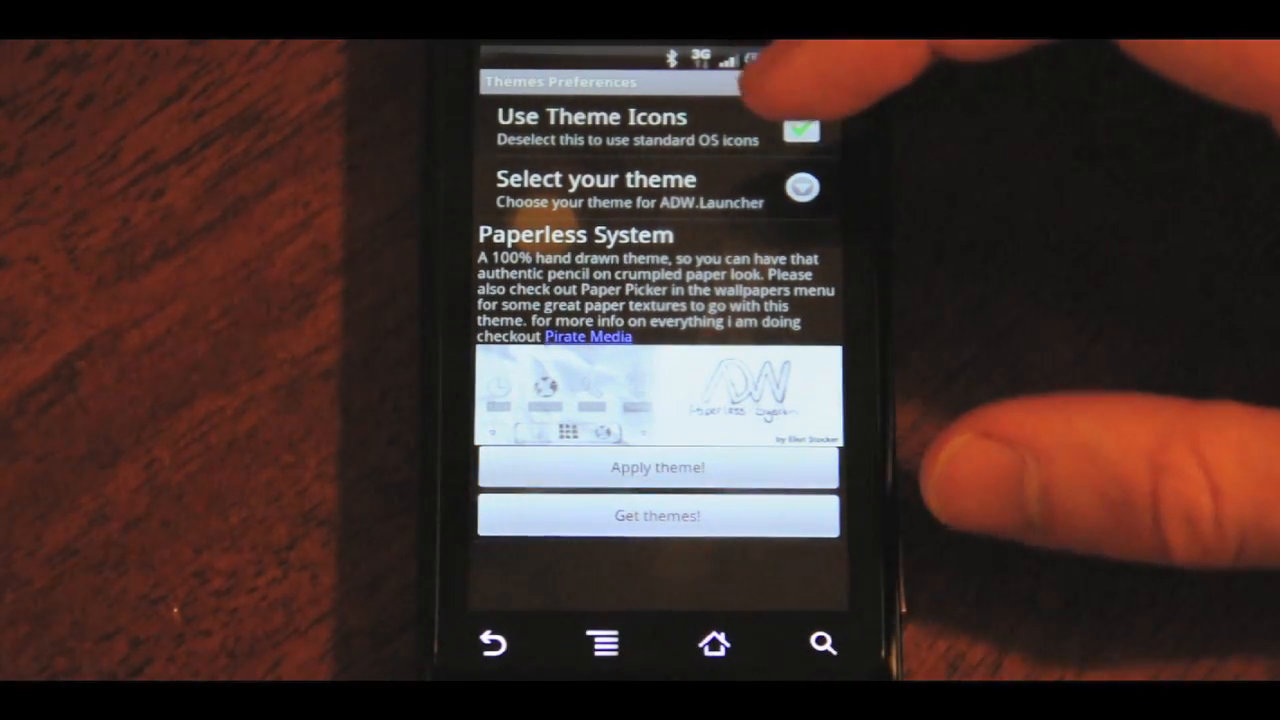
{"action": "left_click", "coordinate": [658, 467]}
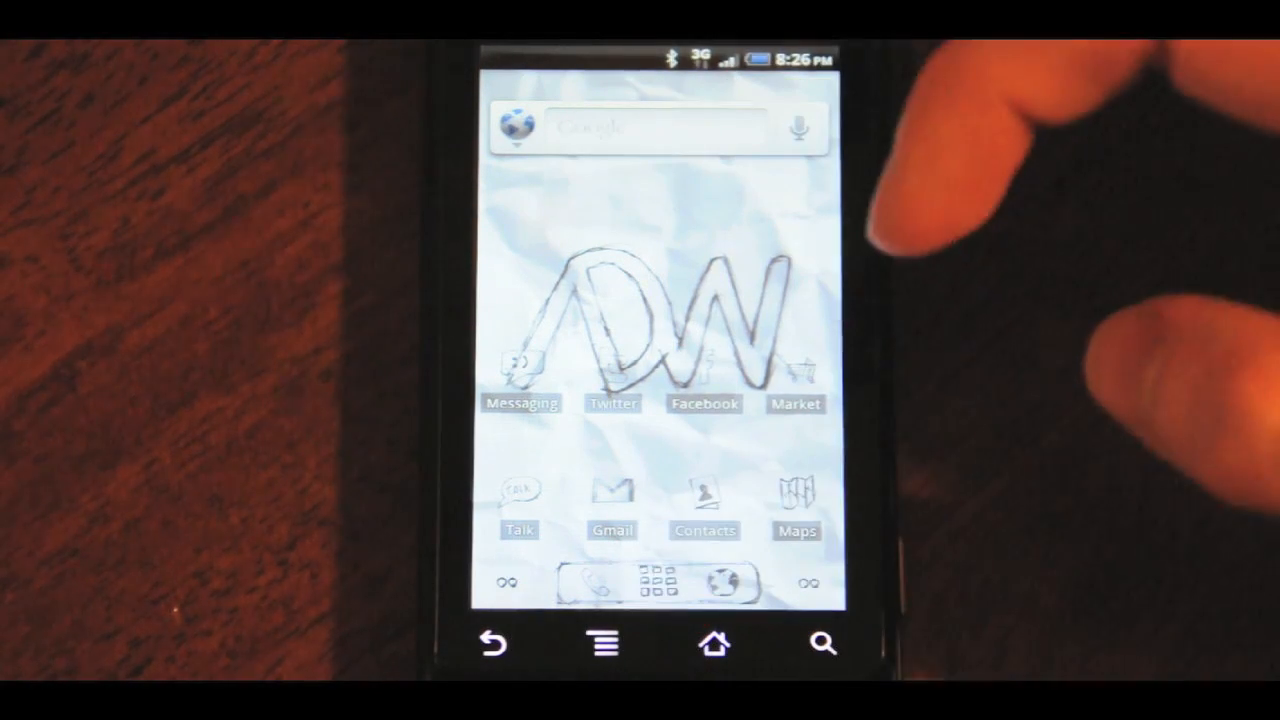
- Open the app drawer on the restyled home screen to view the hand-drawn icons
{"action": "left_click", "coordinate": [657, 585]}
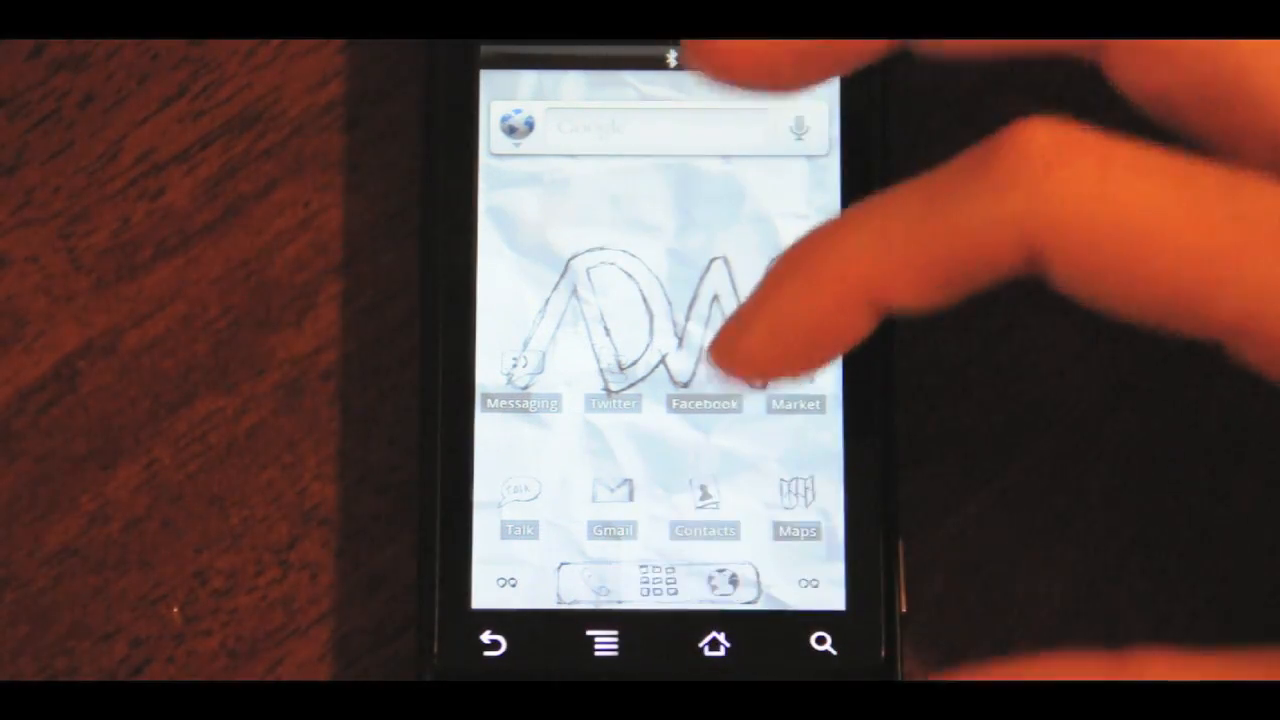
{"action": "left_click", "coordinate": [660, 583]}
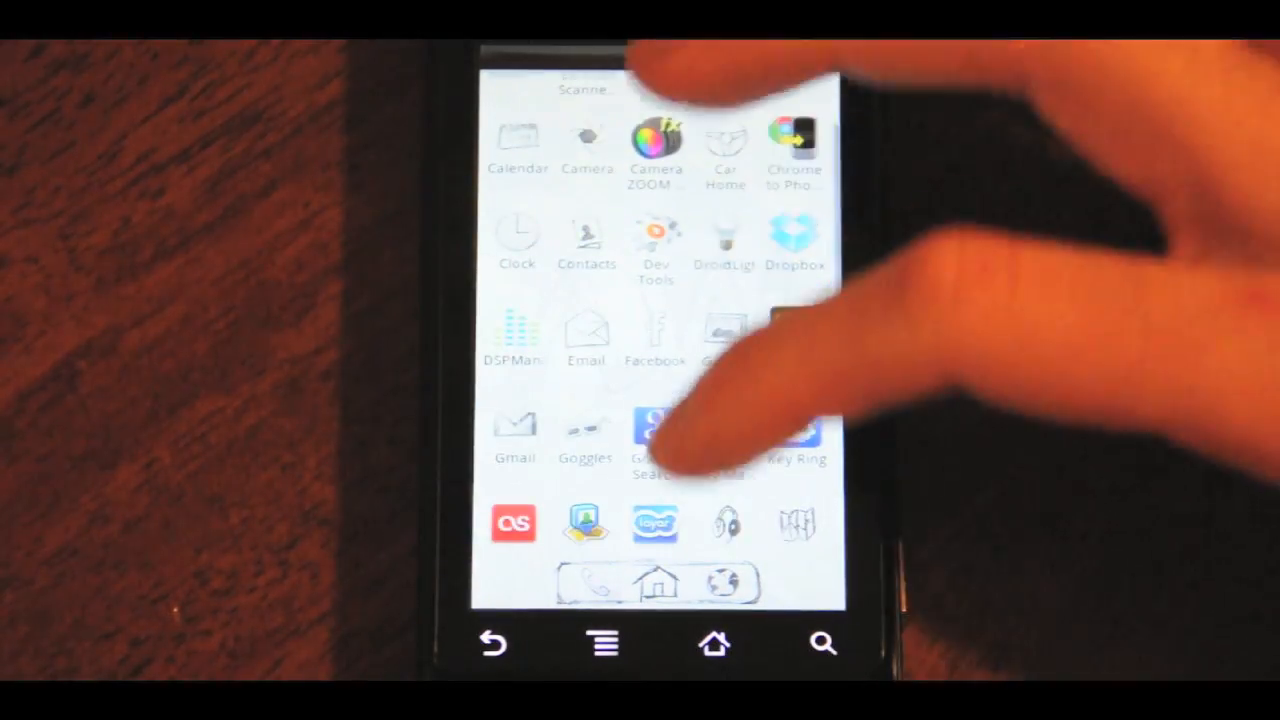